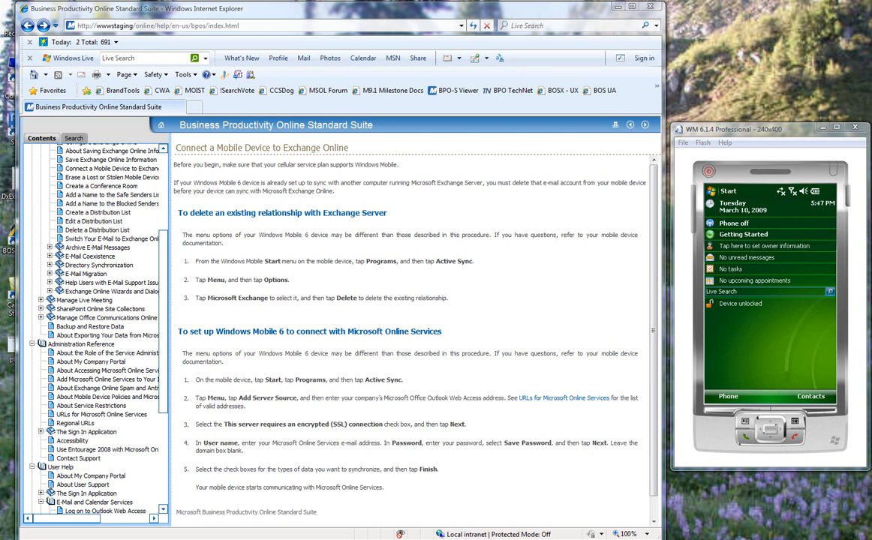
{"action": "mouse_move", "coordinate": [485, 267]}
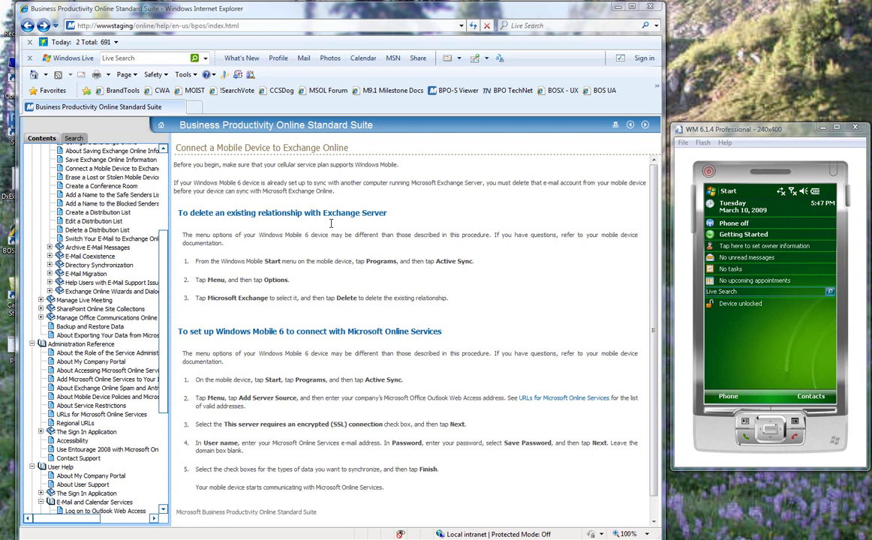
{"action": "mouse_move", "coordinate": [257, 230]}
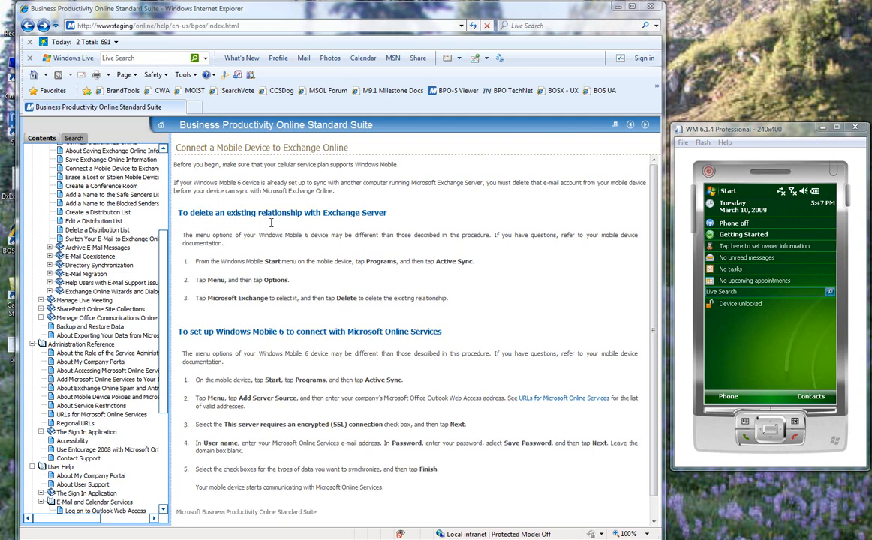
{"action": "mouse_move", "coordinate": [332, 210]}
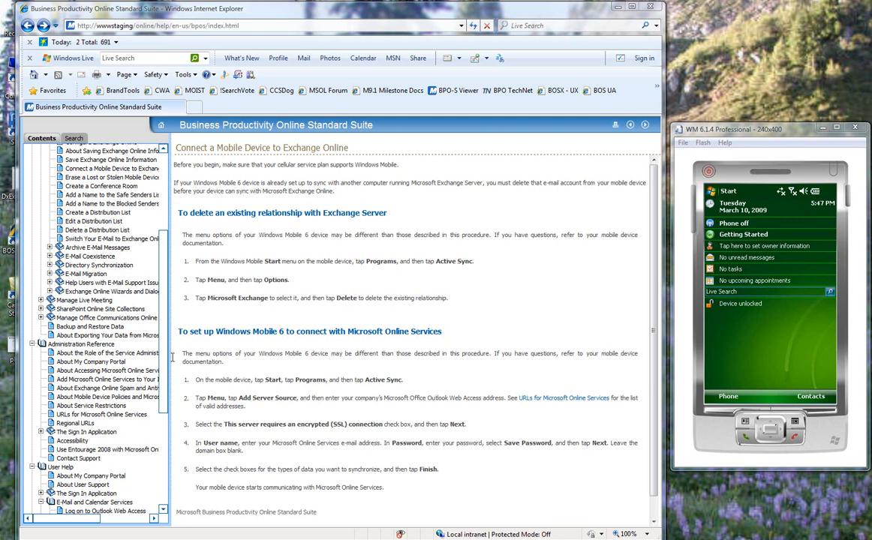
{"action": "mouse_move", "coordinate": [323, 331]}
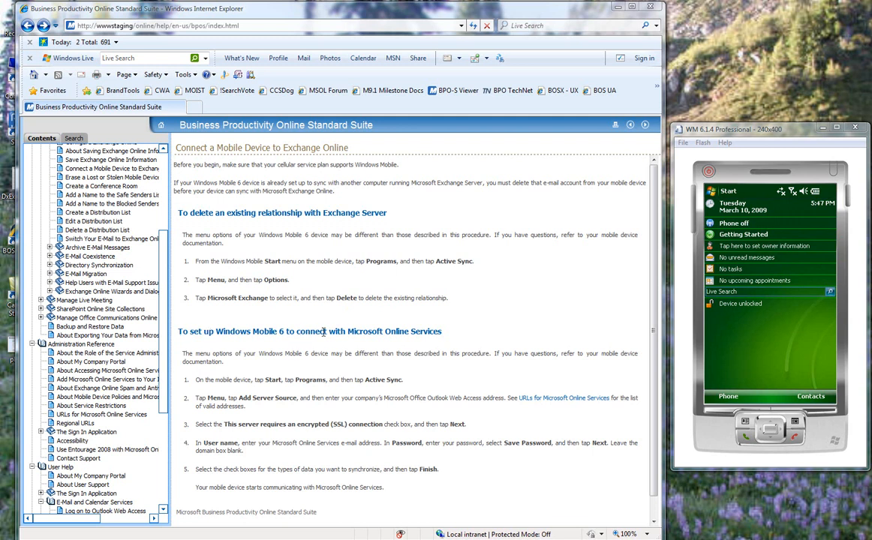
{"action": "mouse_move", "coordinate": [444, 337]}
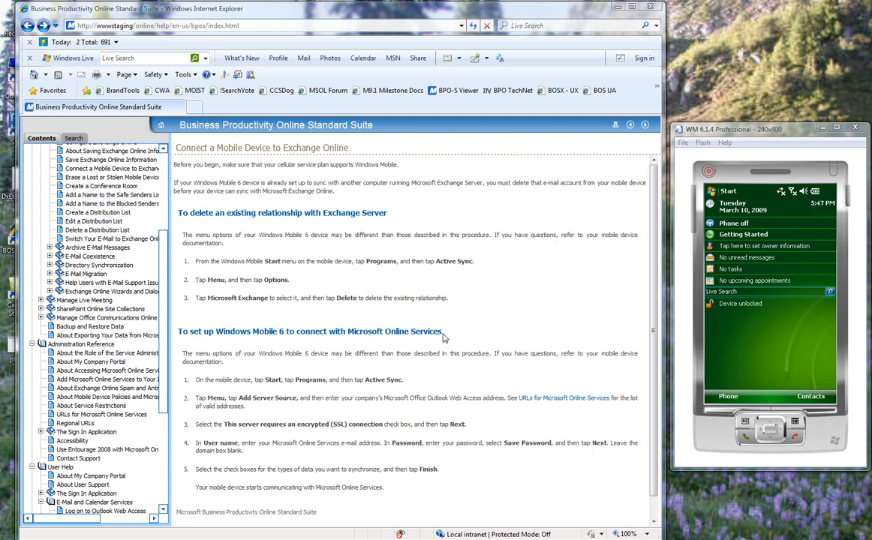
{"action": "mouse_move", "coordinate": [555, 381]}
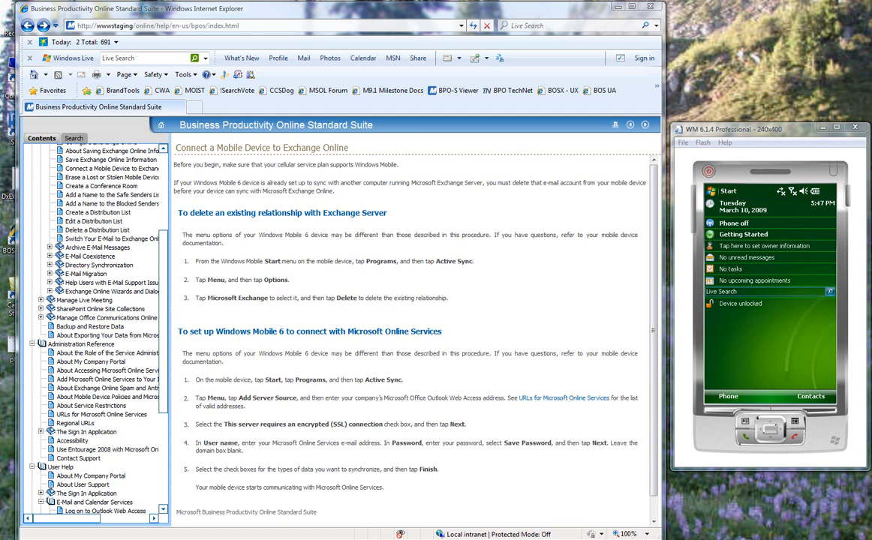
{"action": "mouse_move", "coordinate": [761, 337]}
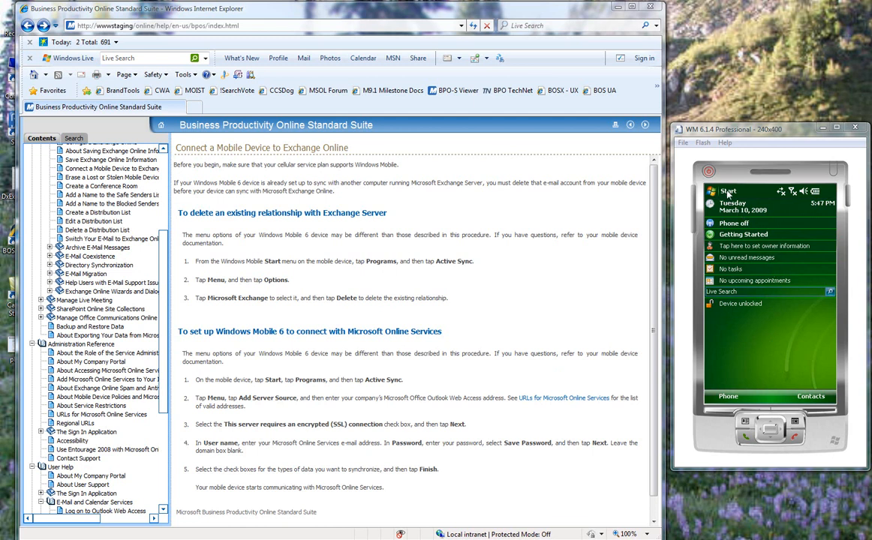
Launch ActiveSync from the emulated phone's Programs list
{"action": "left_click", "coordinate": [726, 190]}
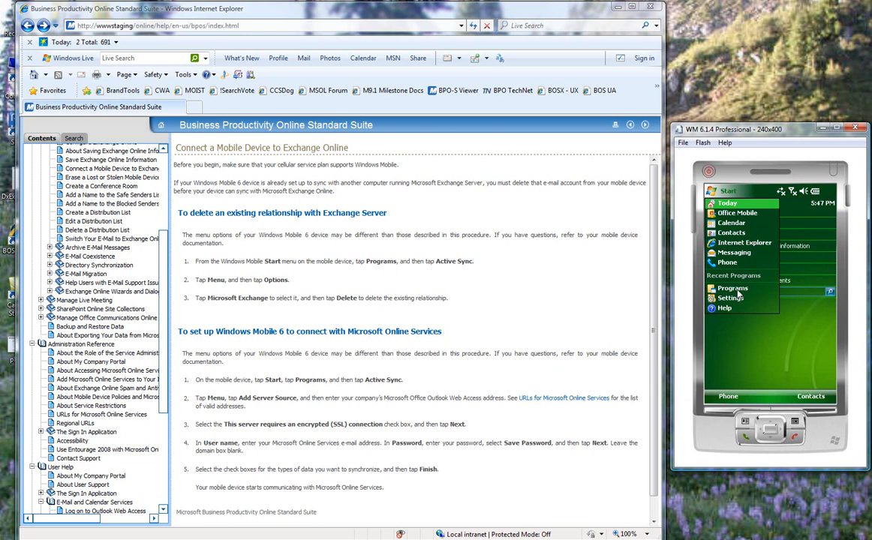
{"action": "left_click", "coordinate": [733, 288]}
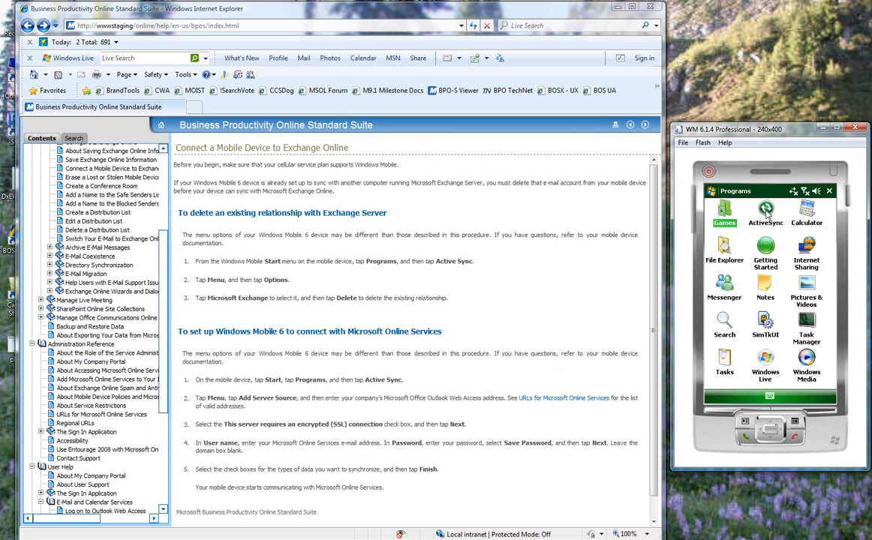
{"action": "left_click", "coordinate": [765, 215]}
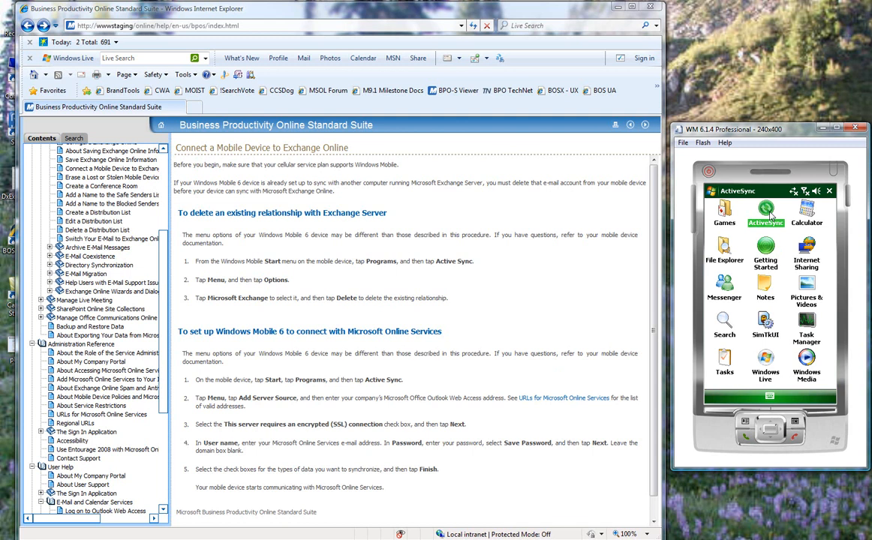
{"action": "left_click", "coordinate": [765, 214]}
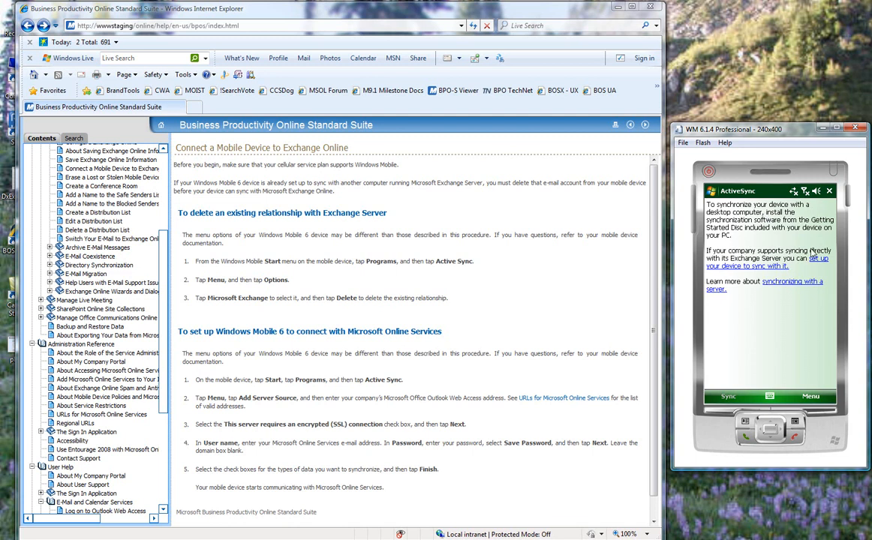
{"action": "mouse_move", "coordinate": [825, 261]}
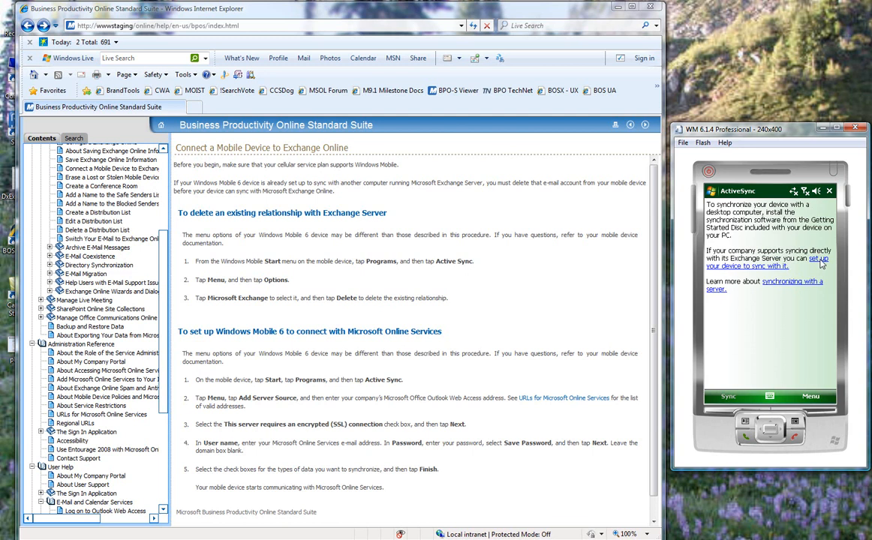
{"action": "left_click", "coordinate": [819, 262]}
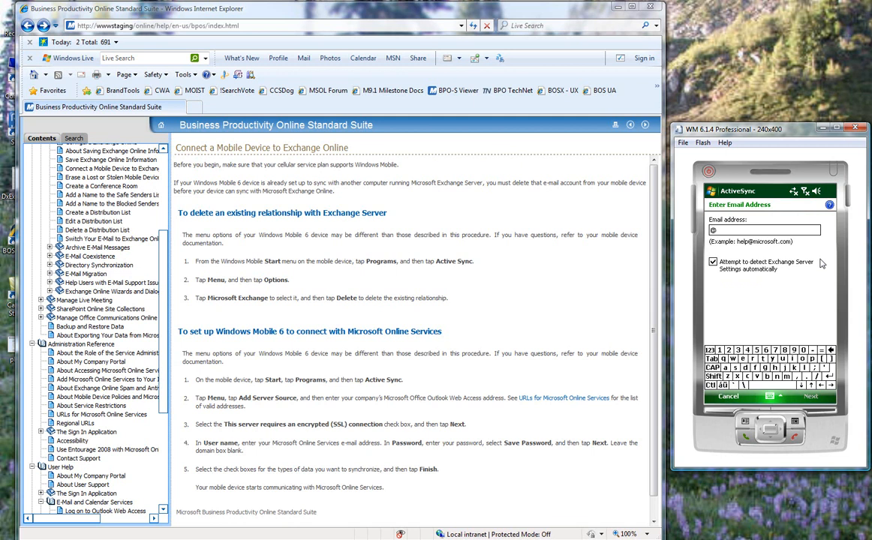
{"action": "mouse_move", "coordinate": [826, 265]}
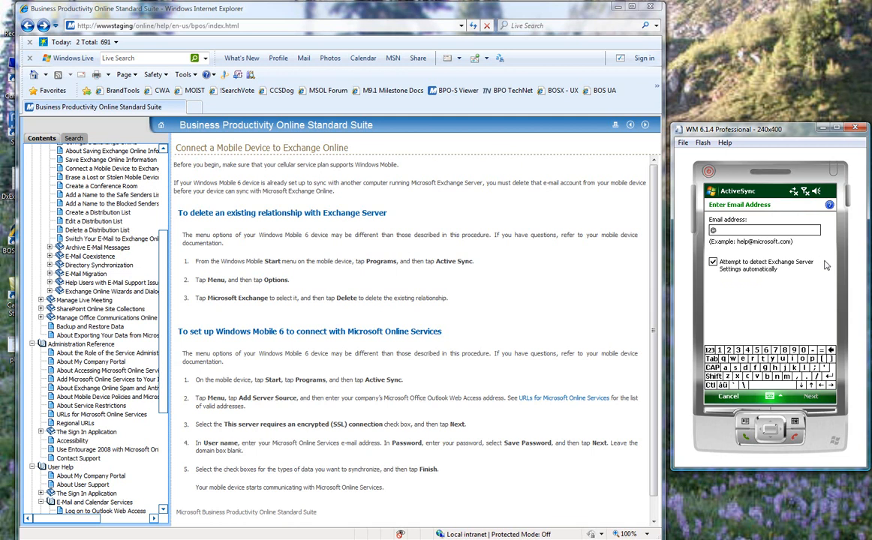
{"action": "type", "text": "yourname@"}
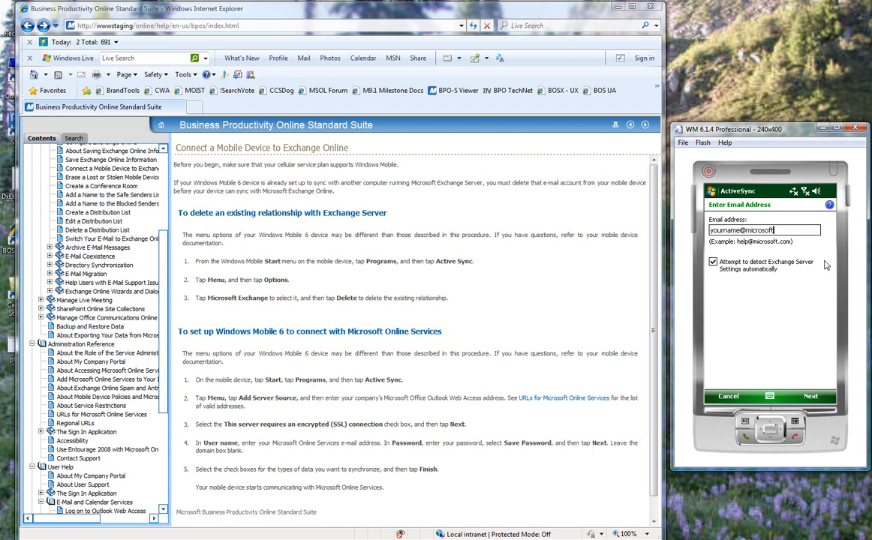
{"action": "type", "text": "online"}
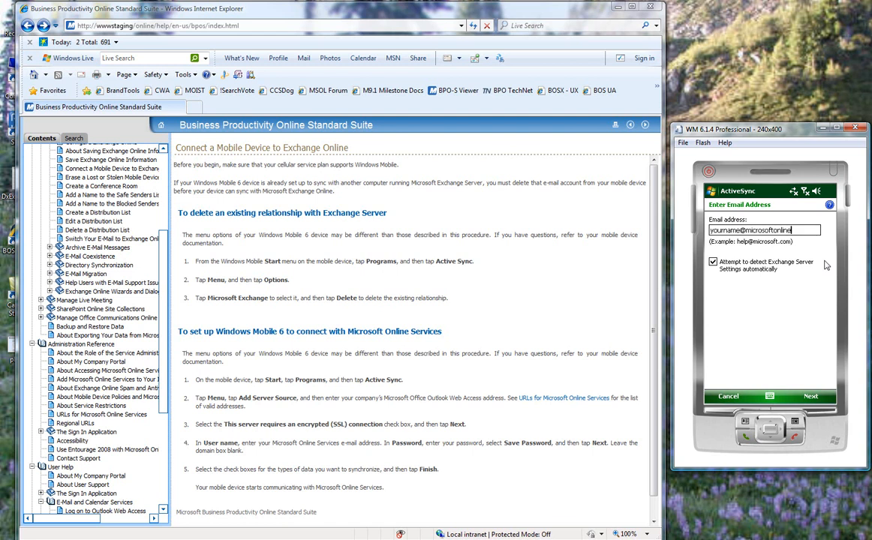
{"action": "type", "text": ".com"}
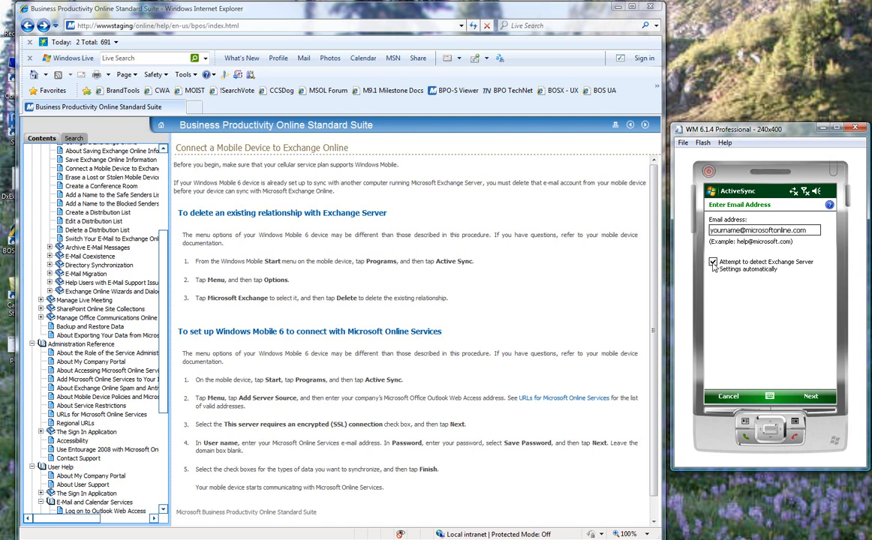
{"action": "left_click", "coordinate": [714, 262]}
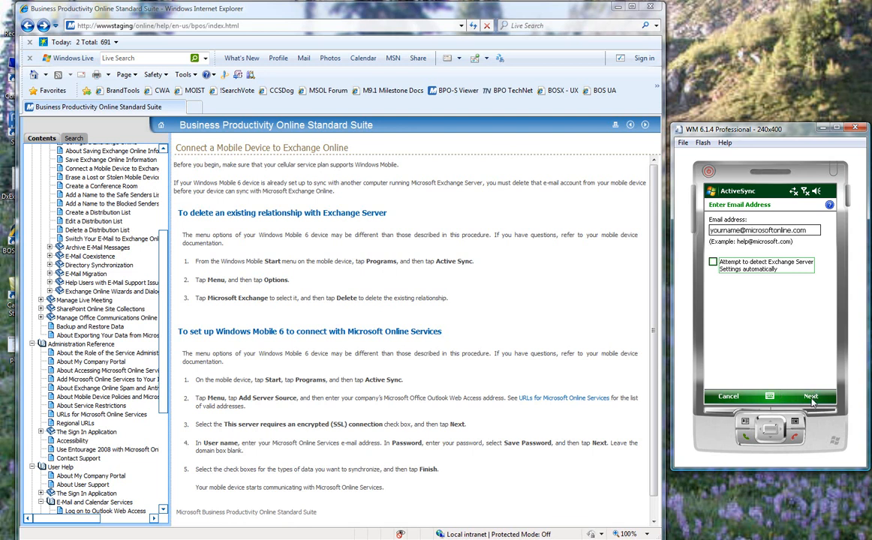
{"action": "left_click", "coordinate": [811, 397]}
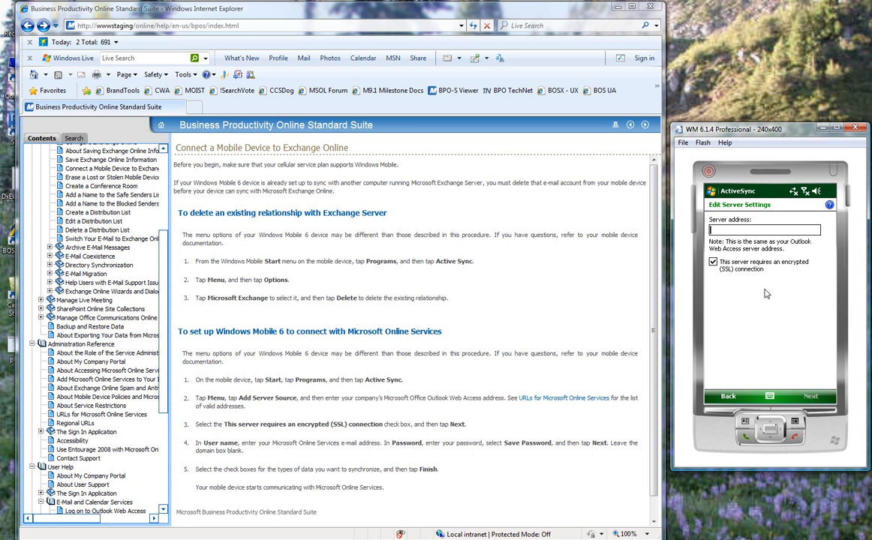
{"action": "mouse_move", "coordinate": [736, 243]}
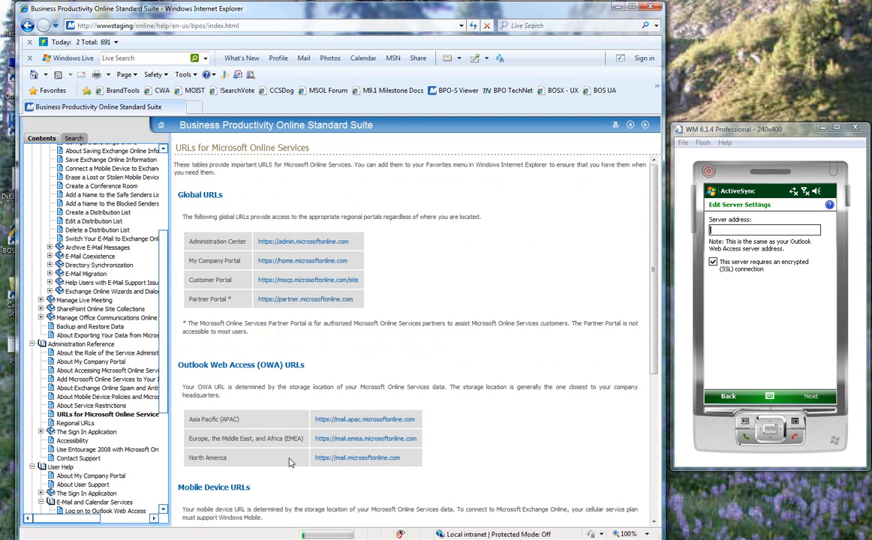
{"action": "mouse_move", "coordinate": [192, 374]}
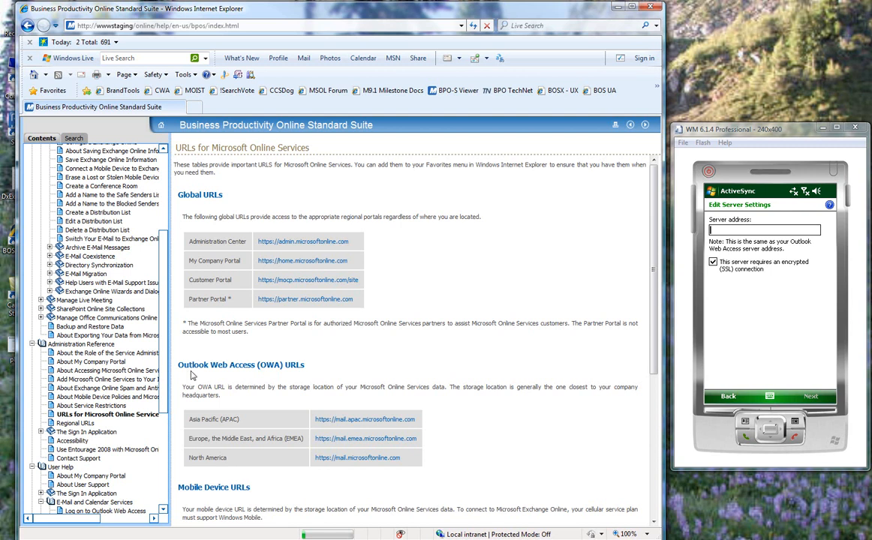
Scroll the Microsoft Online Services URLs help page down to the Mobile Device URLs
{"action": "scroll", "scroll_direction": "down", "scroll_amount": 3}
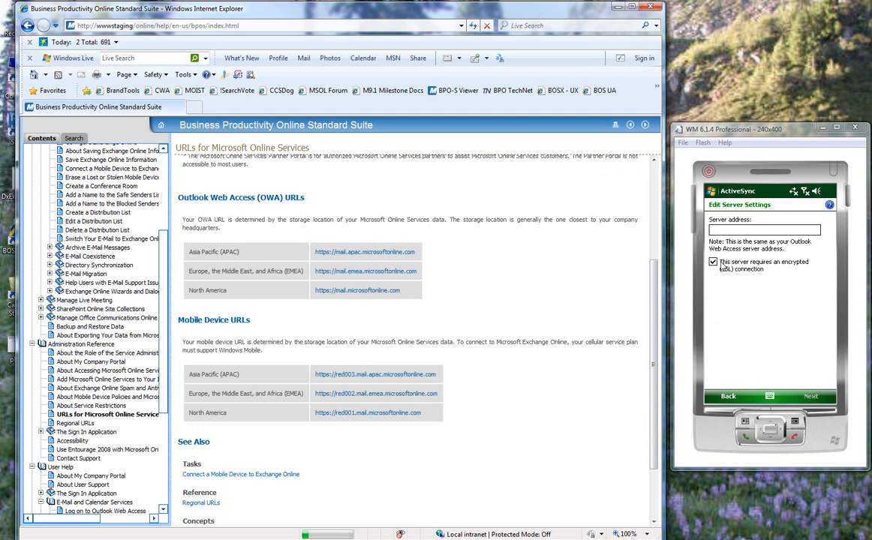
{"action": "type", "text": "r"}
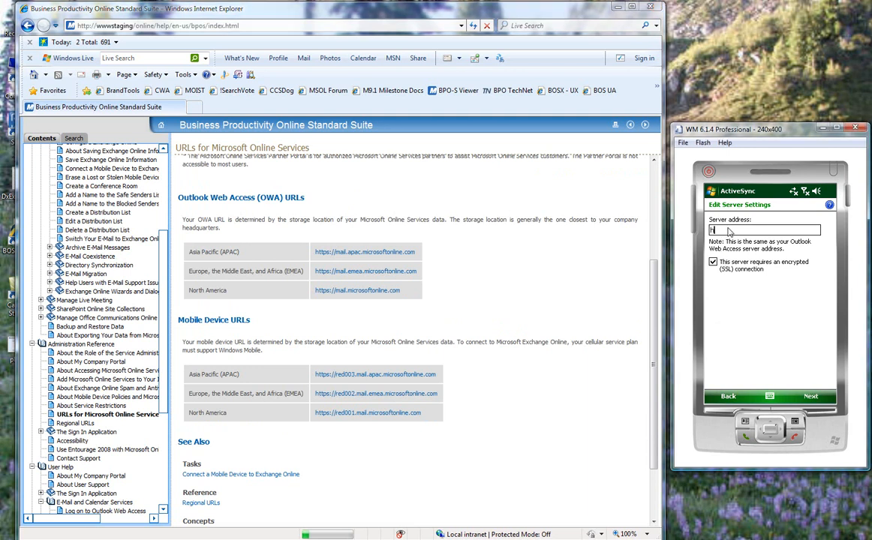
{"action": "type", "text": "https://red001"}
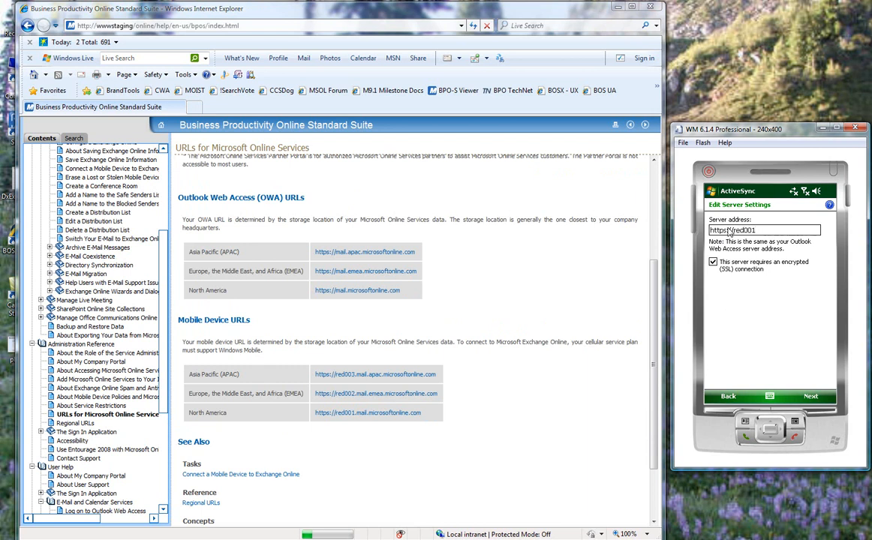
{"action": "type", "text": ".mail.microsoftonline.com"}
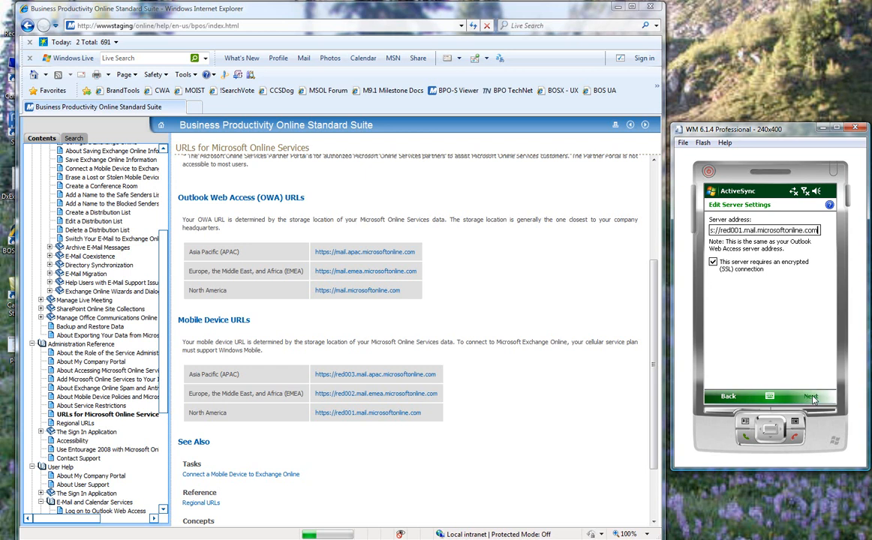
{"action": "left_click", "coordinate": [812, 396]}
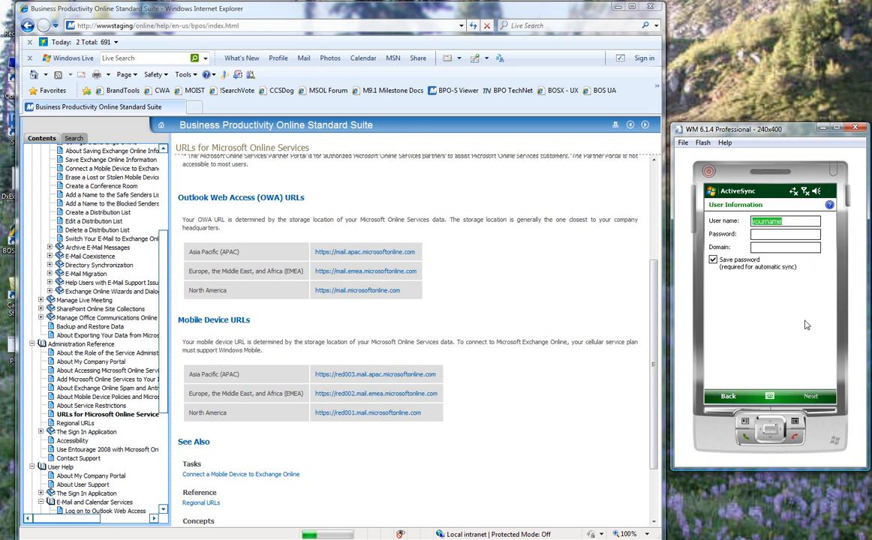
{"action": "mouse_move", "coordinate": [761, 275]}
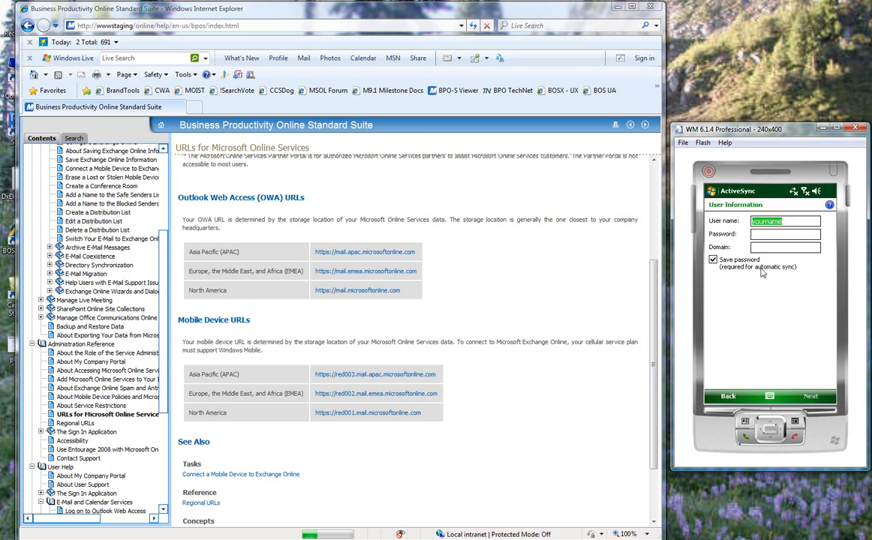
{"action": "mouse_move", "coordinate": [812, 289]}
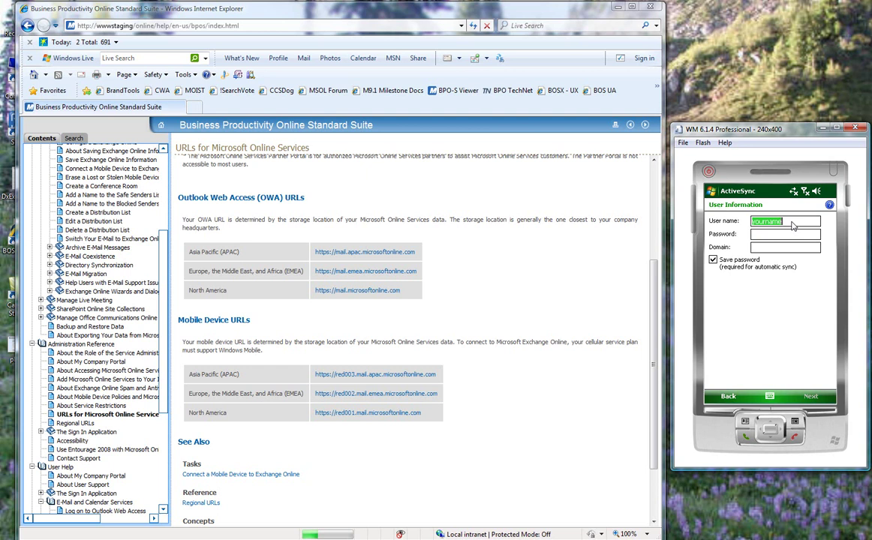
{"action": "type", "text": "you"}
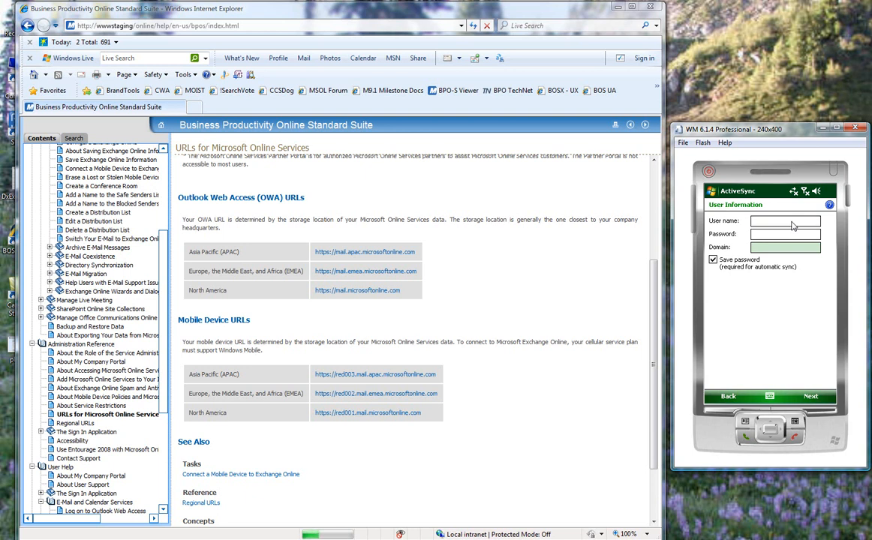
{"action": "type", "text": "@microsoftonline.com"}
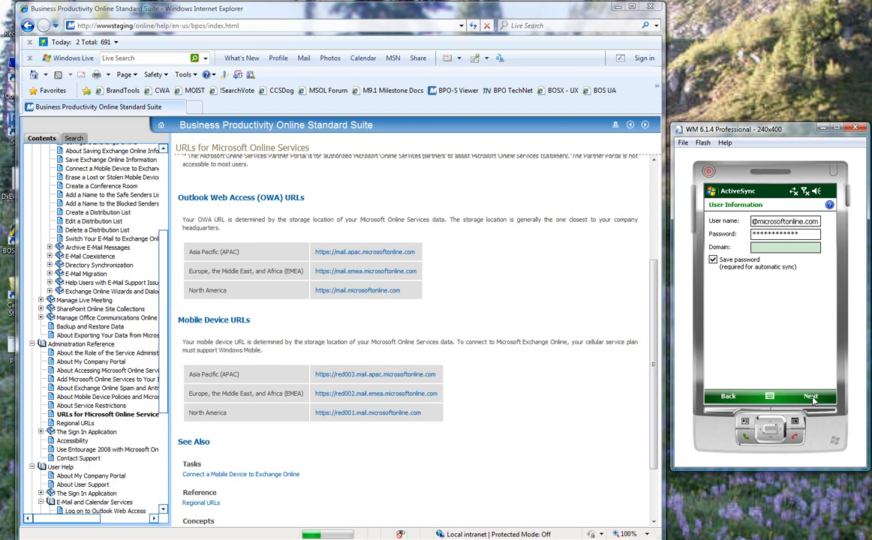
{"action": "left_click", "coordinate": [813, 395]}
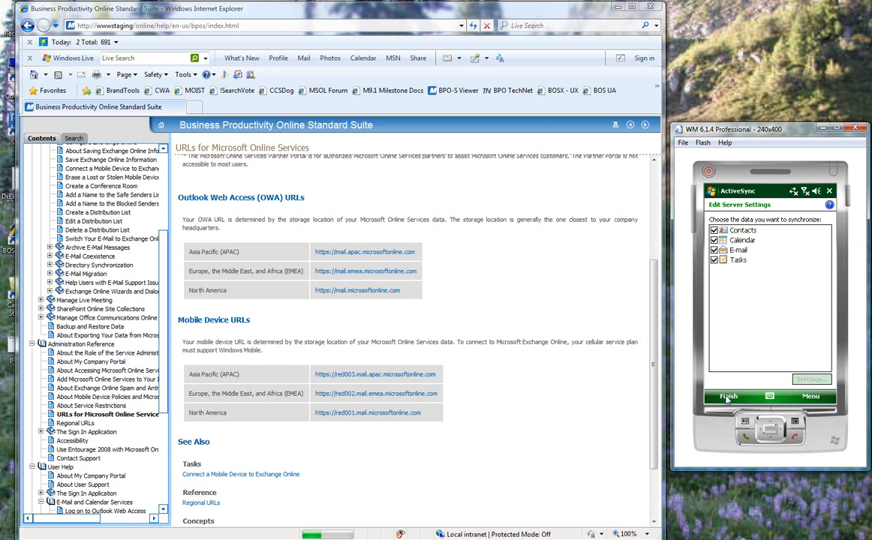
Finish syncing Contacts, Calendar, E-mail and Tasks, run a sync, dismiss Cannot Connect
{"action": "left_click", "coordinate": [728, 397]}
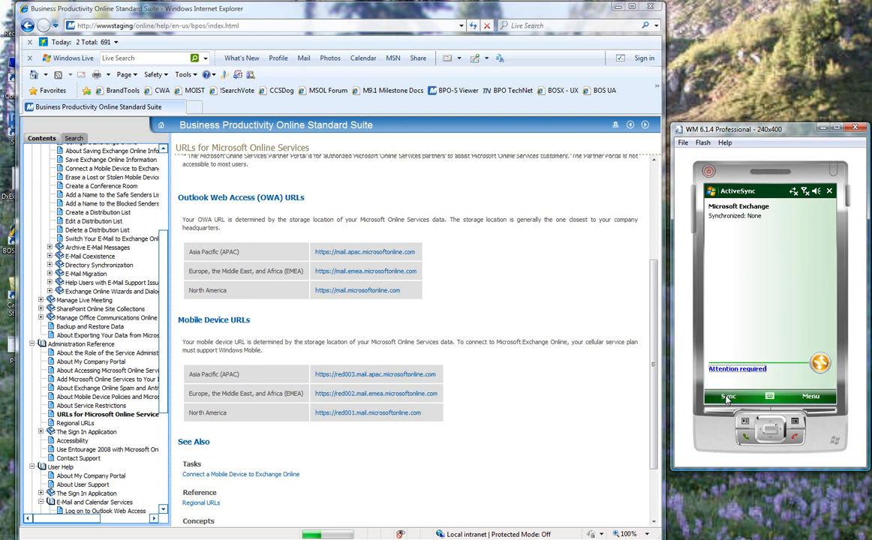
{"action": "left_click", "coordinate": [728, 396]}
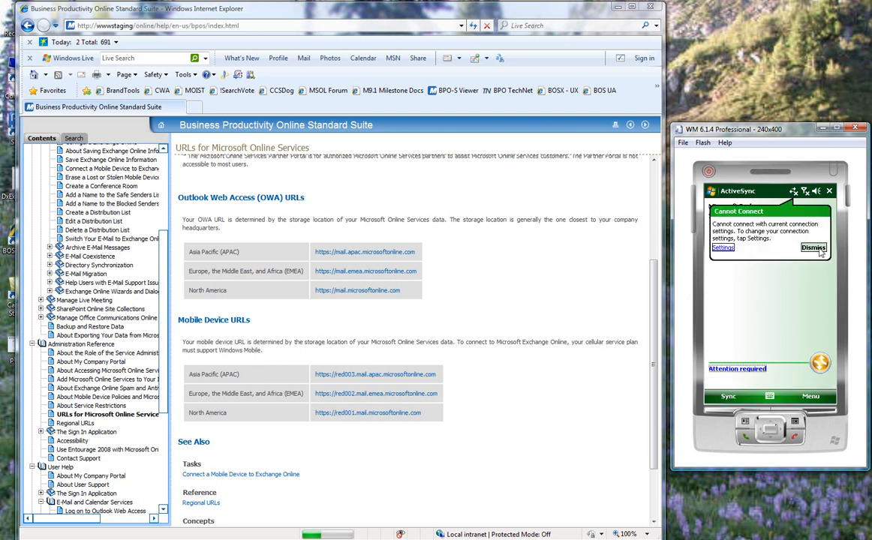
{"action": "left_click", "coordinate": [800, 249]}
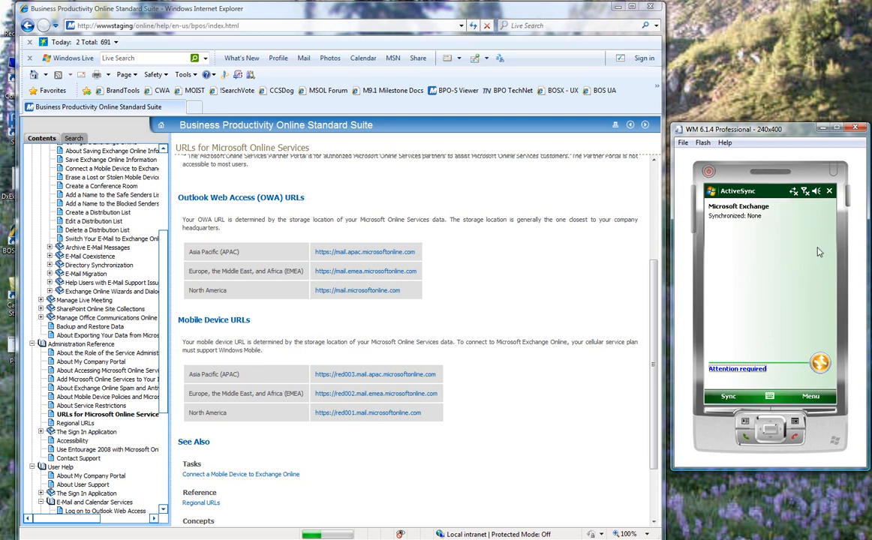
{"action": "mouse_move", "coordinate": [776, 312]}
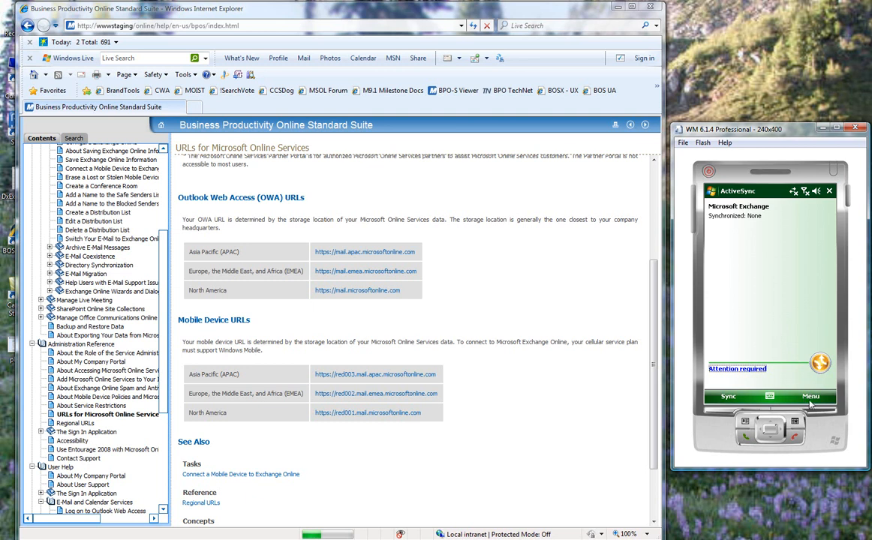
{"action": "mouse_move", "coordinate": [816, 409]}
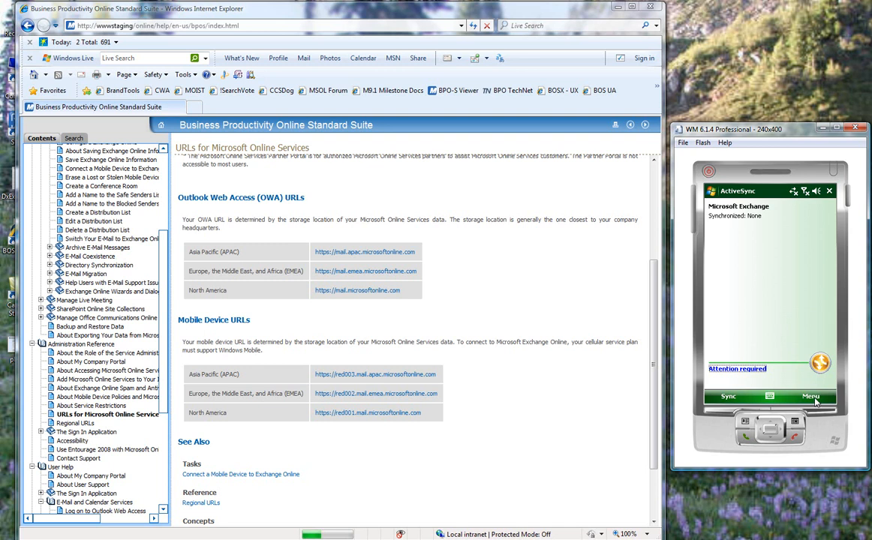
{"action": "mouse_move", "coordinate": [32, 45]}
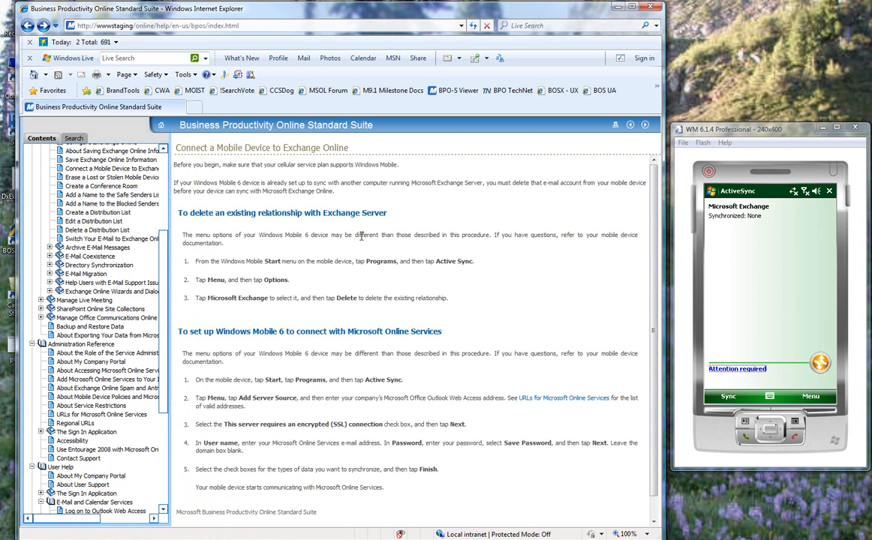
{"action": "mouse_move", "coordinate": [810, 397]}
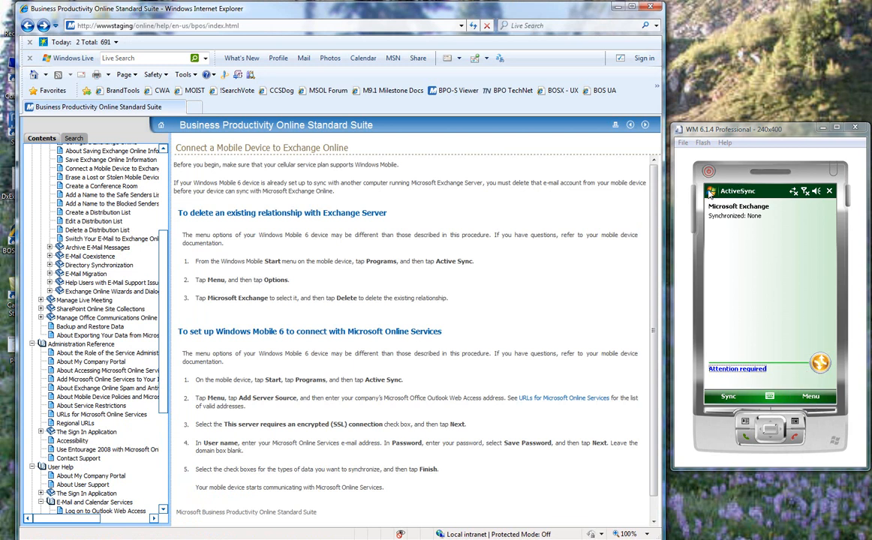
Follow the See Also link to 'Connect a Mobile Device to Exchange Online'
{"action": "left_click", "coordinate": [708, 190]}
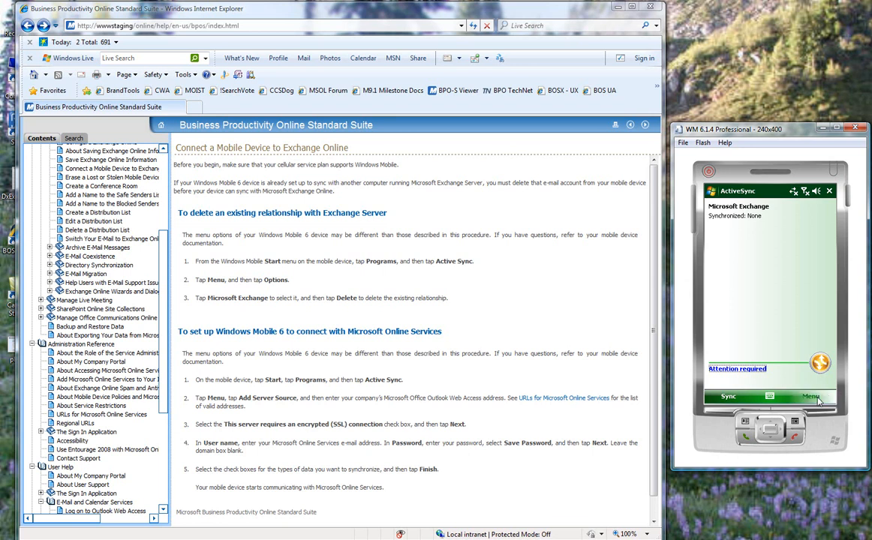
Remove the Microsoft Exchange source in ActiveSync Options and confirm the deletion
{"action": "left_click", "coordinate": [812, 396]}
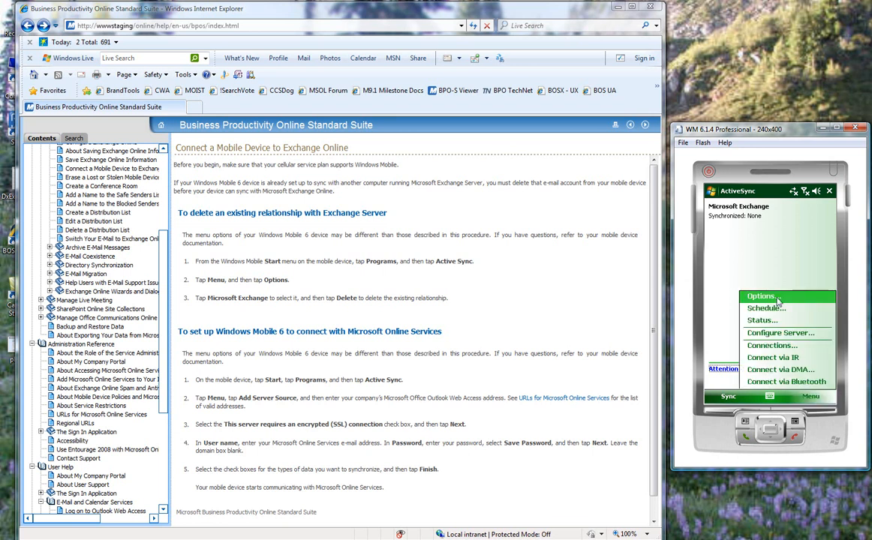
{"action": "left_click", "coordinate": [767, 296]}
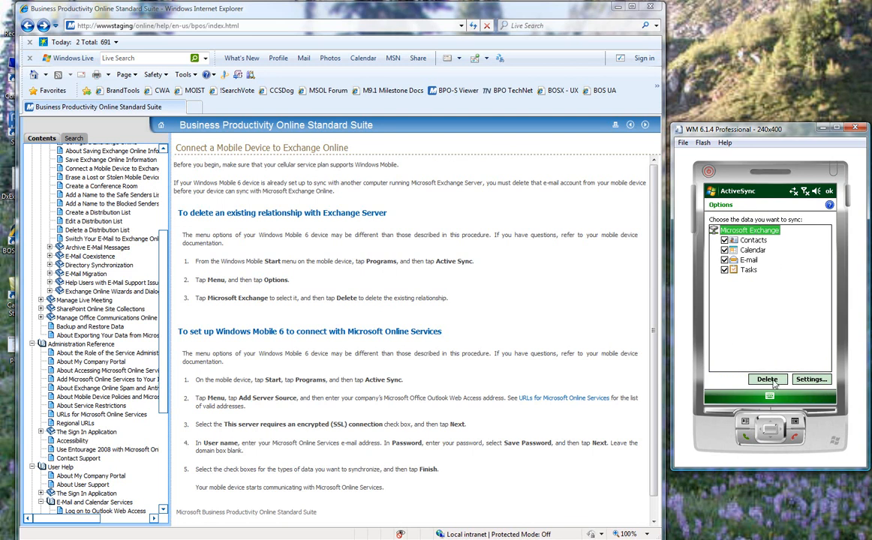
{"action": "left_click", "coordinate": [767, 379]}
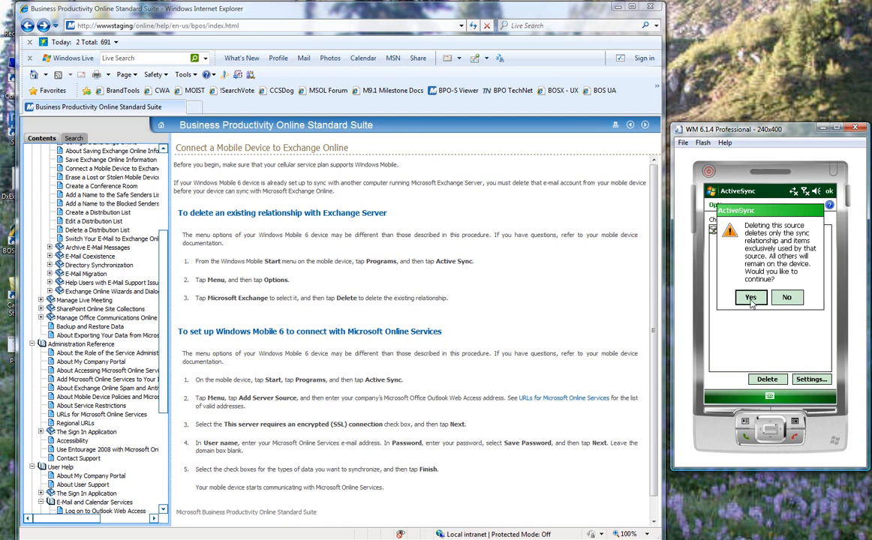
{"action": "left_click", "coordinate": [748, 297]}
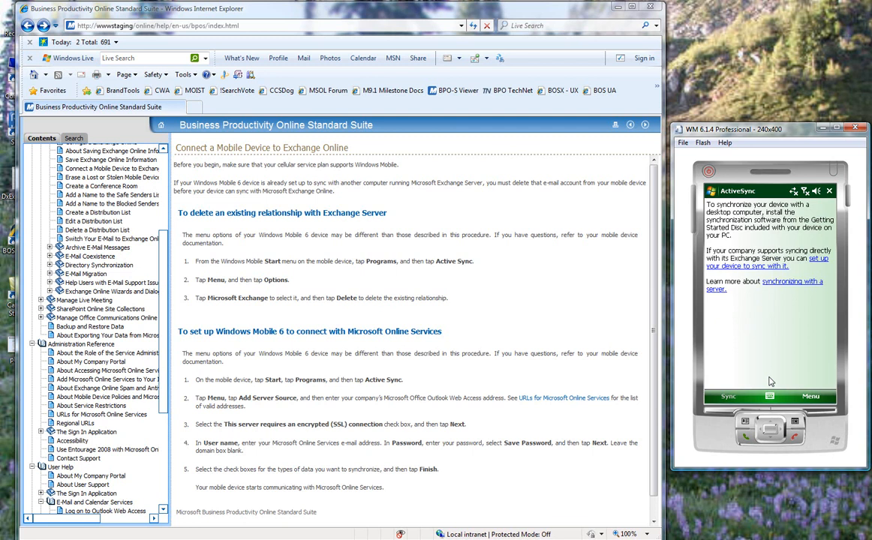
{"action": "mouse_move", "coordinate": [786, 287]}
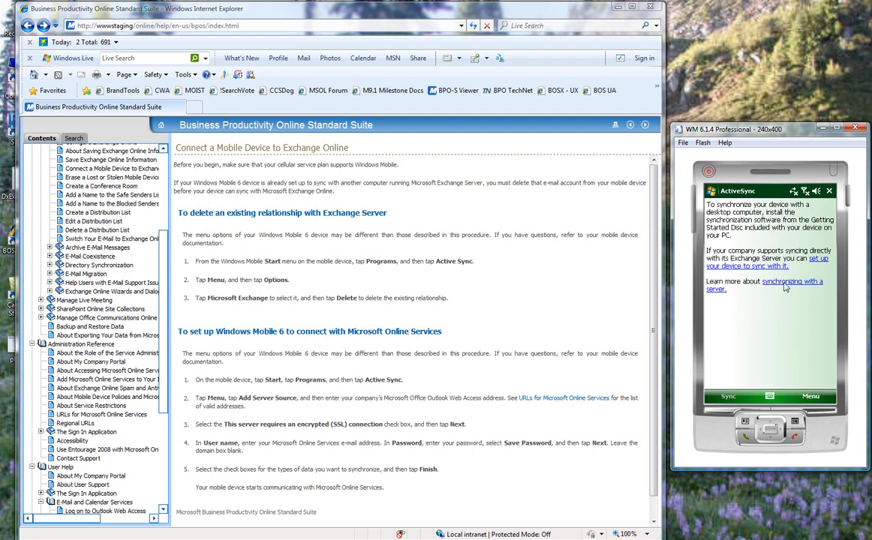
{"action": "mouse_move", "coordinate": [822, 258]}
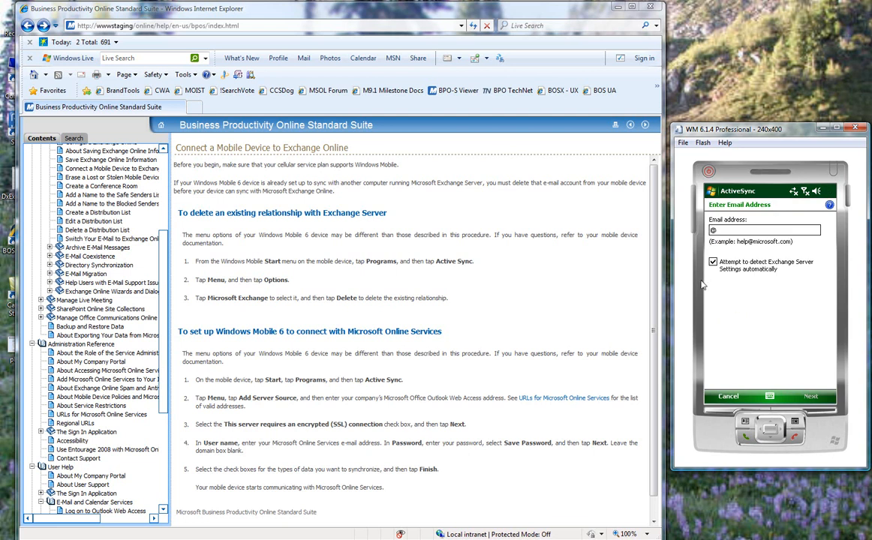
{"action": "type", "text": "yourname"}
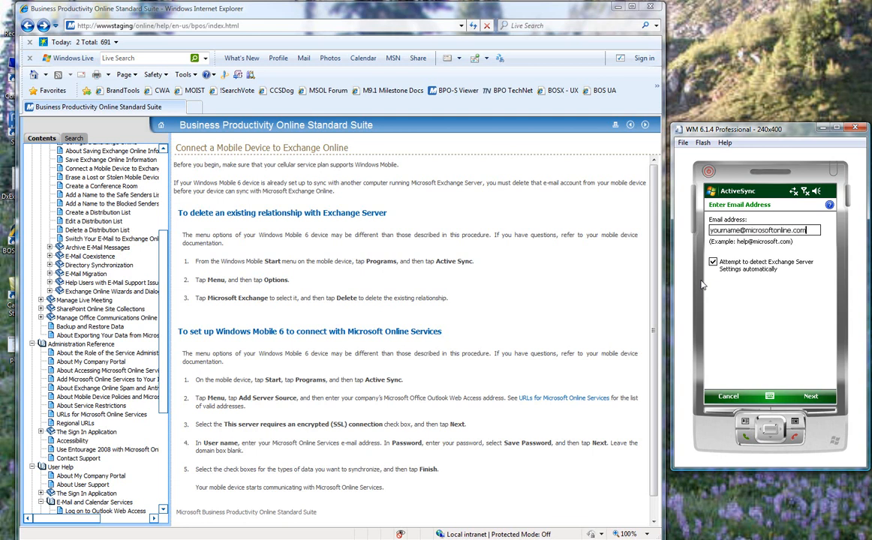
{"action": "mouse_move", "coordinate": [712, 270]}
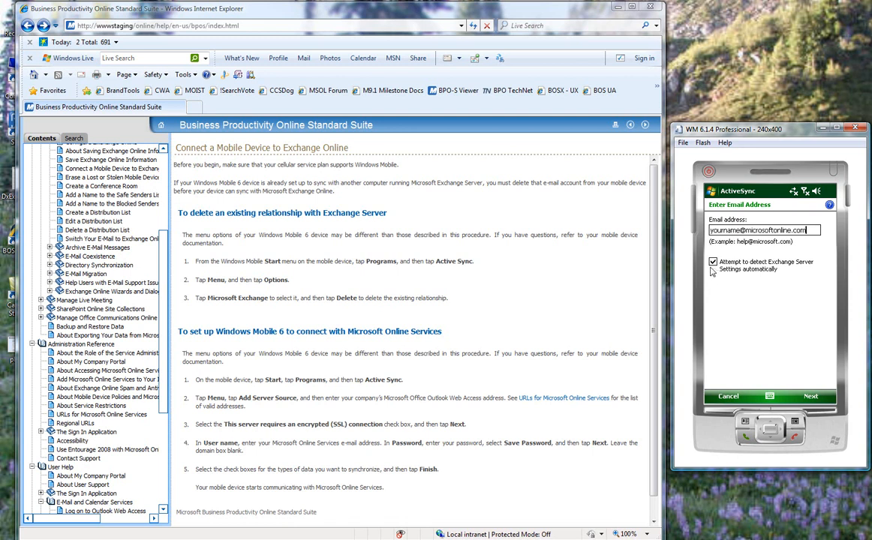
{"action": "left_click", "coordinate": [712, 261]}
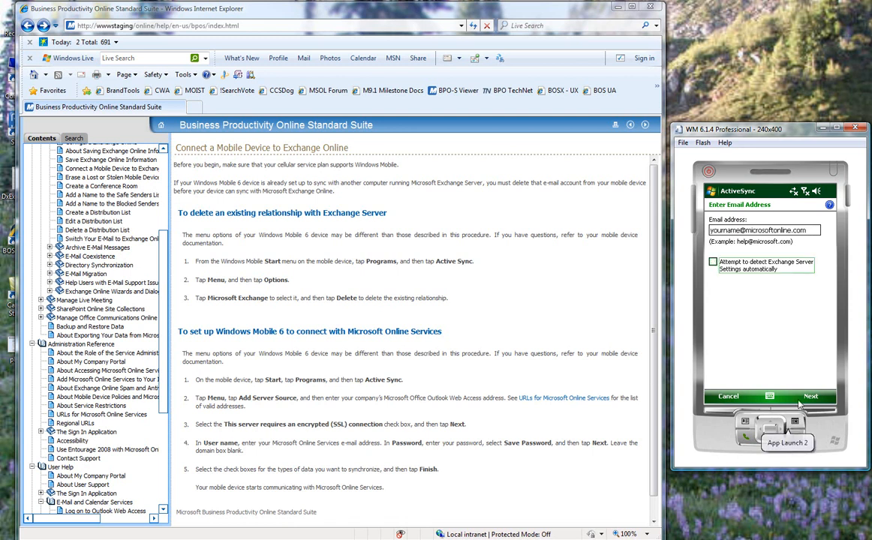
{"action": "left_click", "coordinate": [813, 397]}
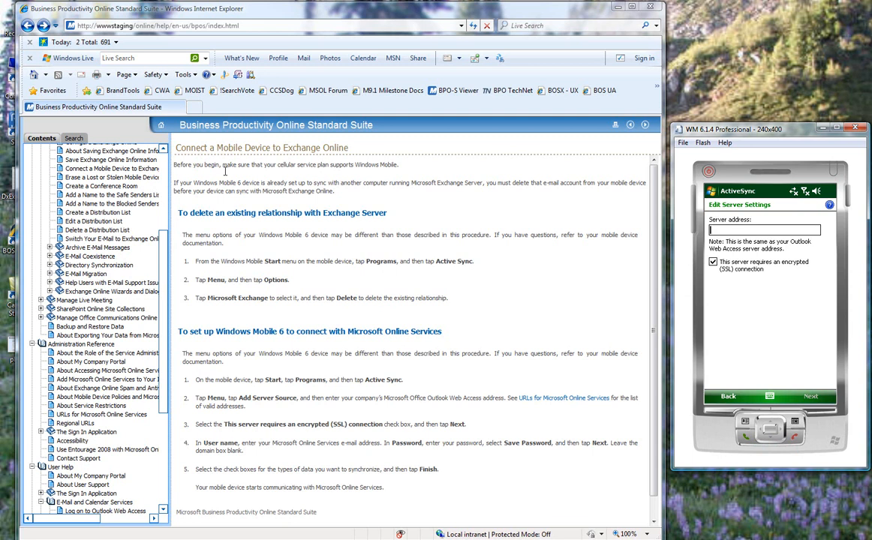
Open the Microsoft Online Services URLs help page and scroll to Mobile Device URLs
{"action": "left_click", "coordinate": [101, 414]}
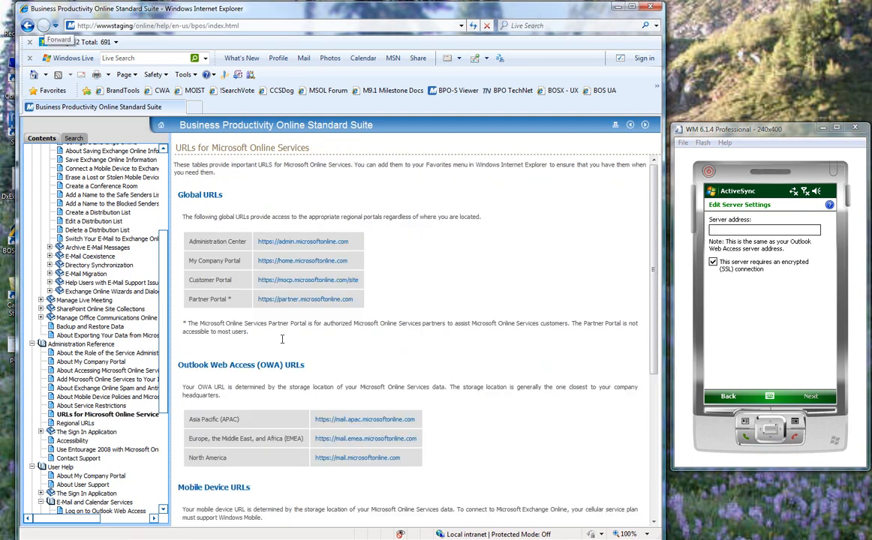
{"action": "scroll", "scroll_direction": "down", "scroll_amount": 3}
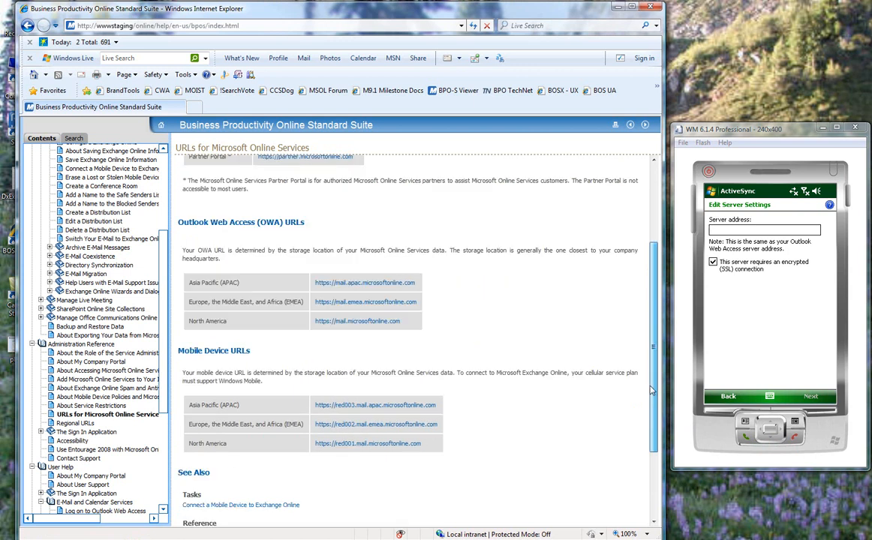
{"action": "scroll", "scroll_direction": "down", "scroll_amount": 3}
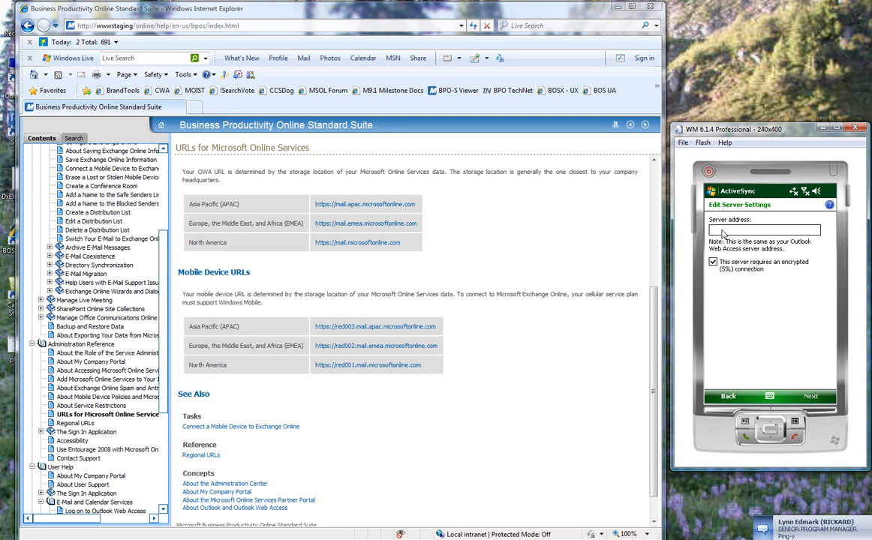
{"action": "type", "text": "https:/"}
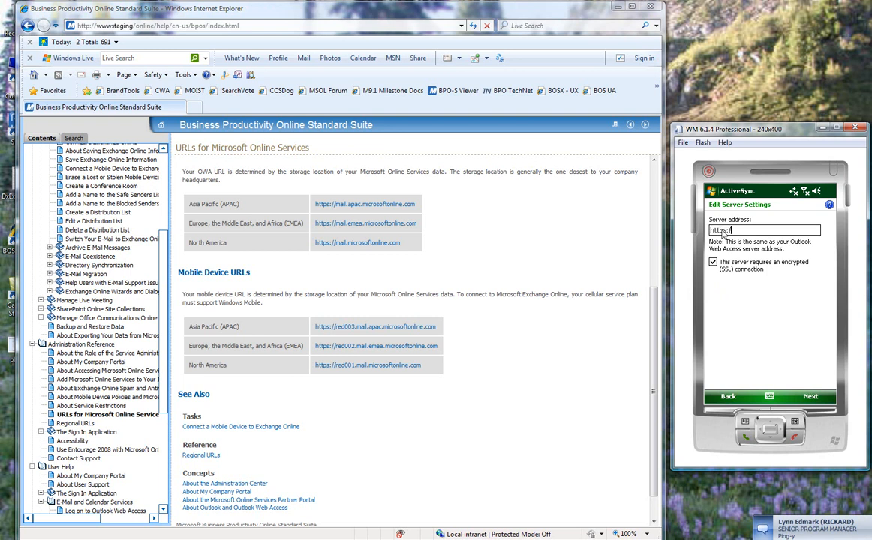
{"action": "type", "text": "red001"}
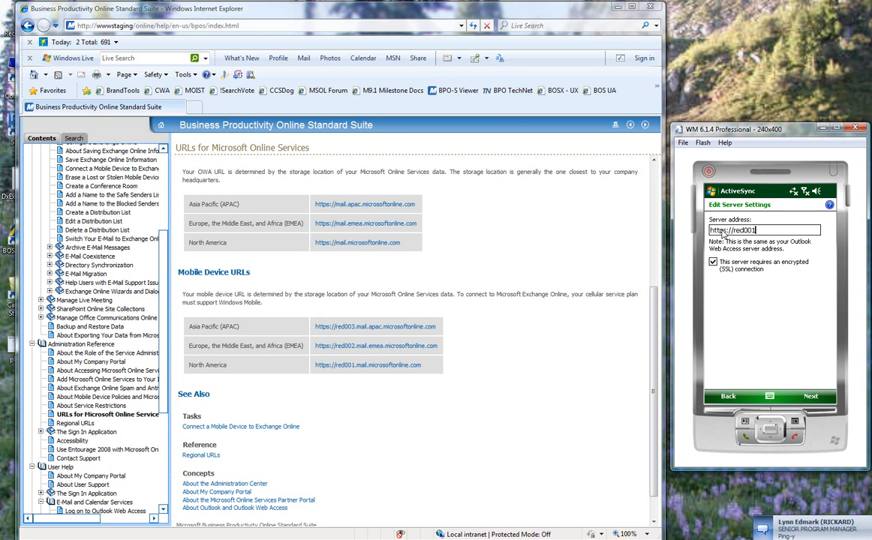
{"action": "type", "text": ".mail"}
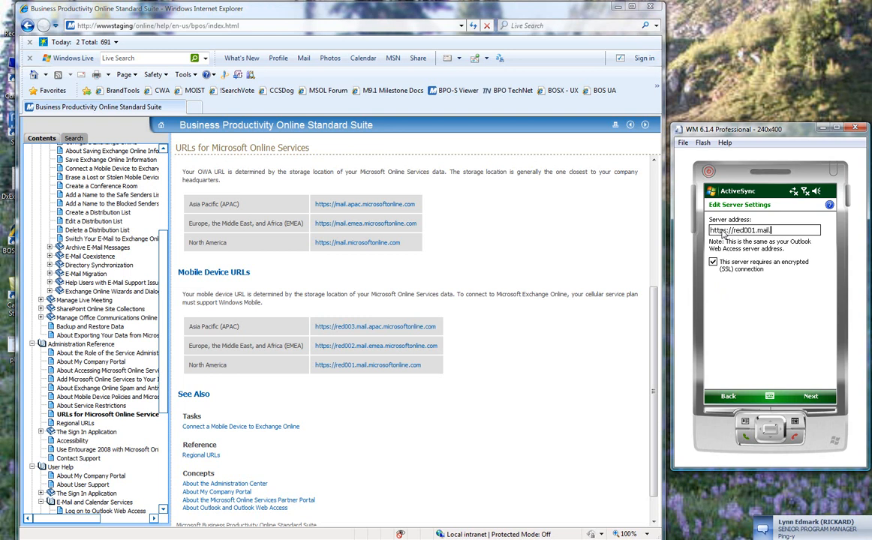
{"action": "type", "text": ".microsoftonline.com"}
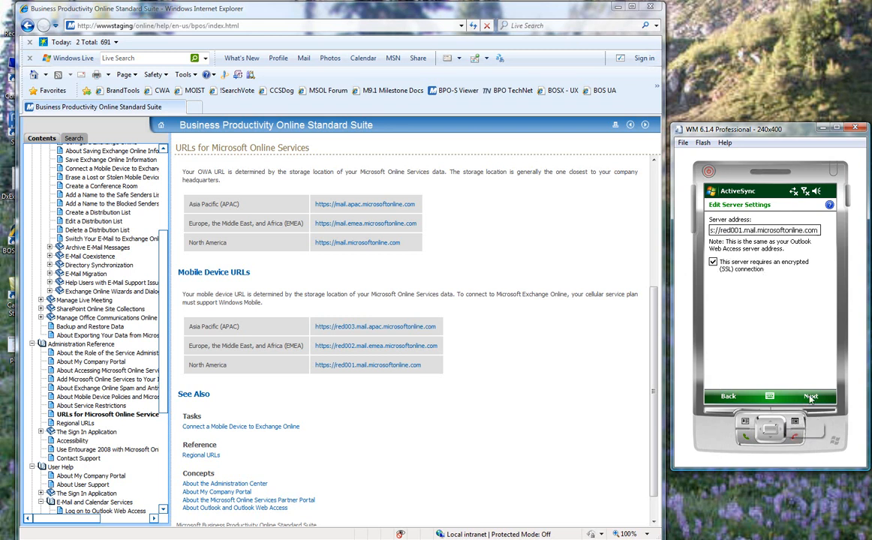
{"action": "left_click", "coordinate": [811, 396]}
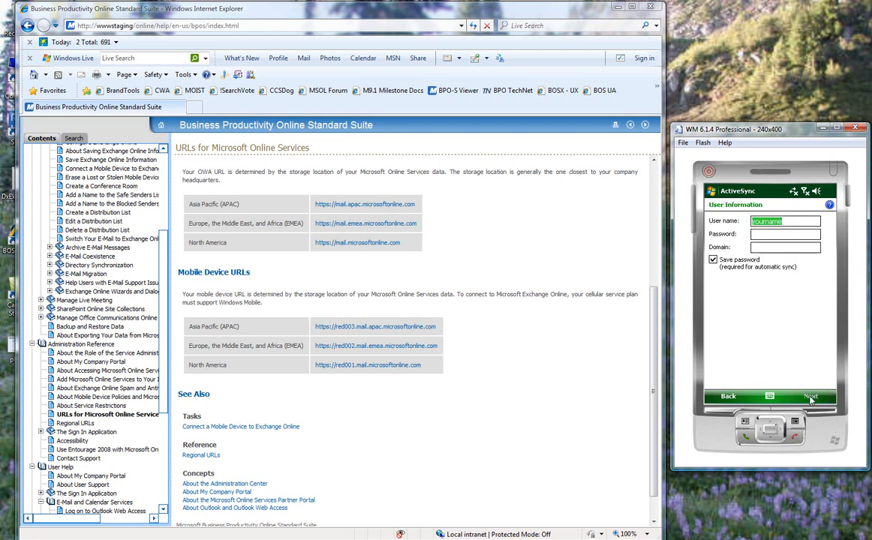
{"action": "mouse_move", "coordinate": [783, 295]}
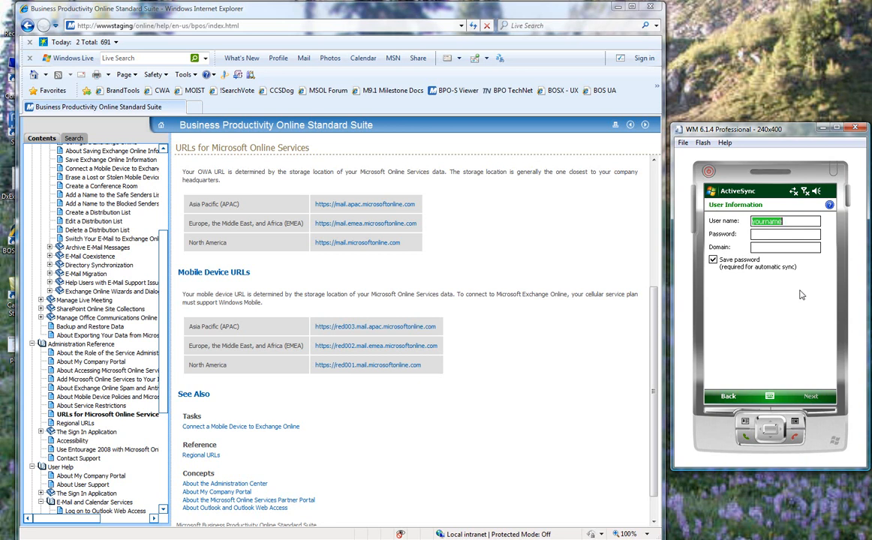
{"action": "left_click", "coordinate": [782, 221]}
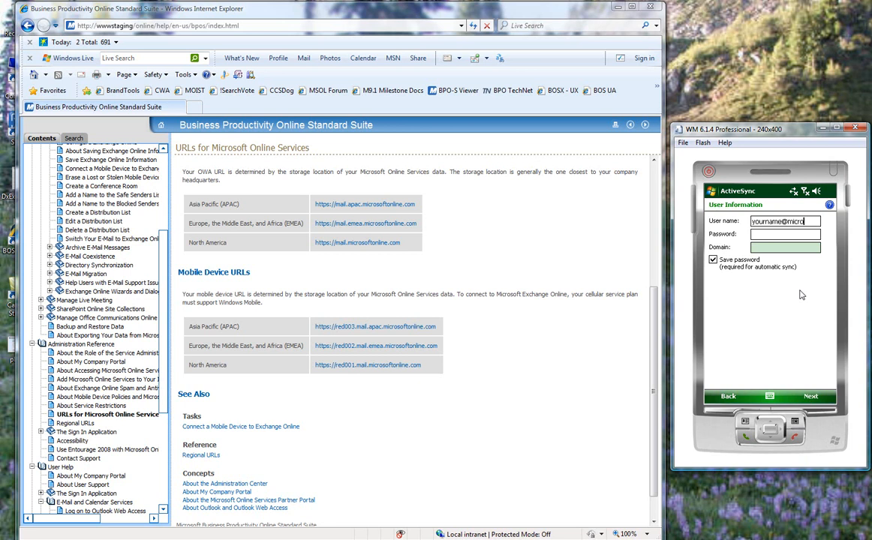
{"action": "type", "text": "me@microsoftonline.com"}
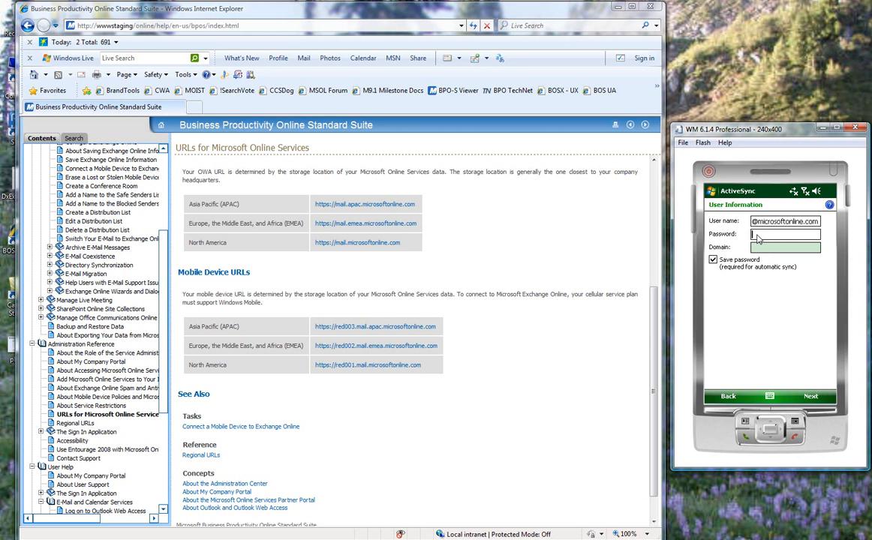
{"action": "type", "text": "password"}
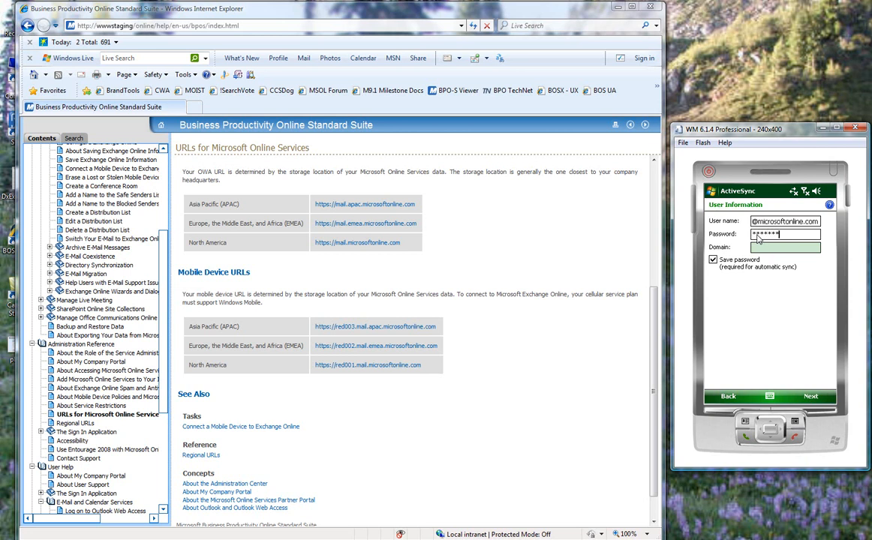
{"action": "type", "text": "****"}
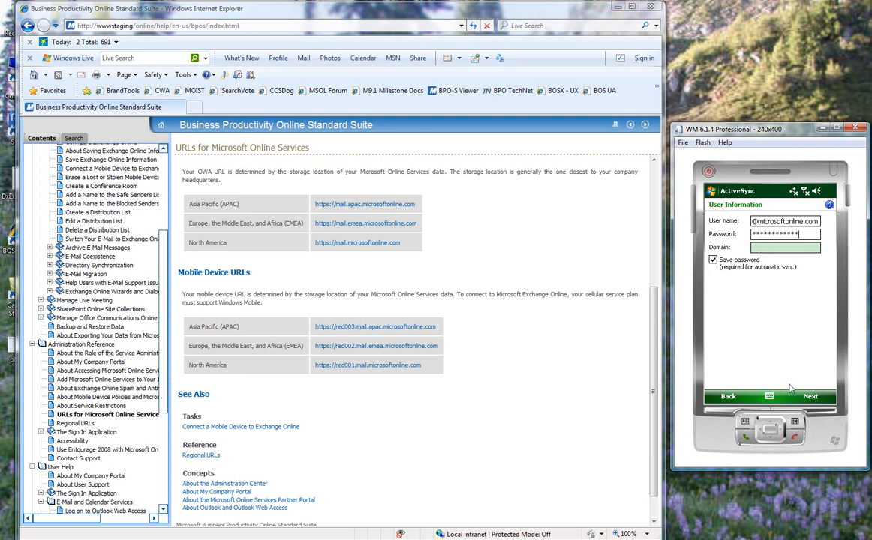
{"action": "left_click", "coordinate": [816, 397]}
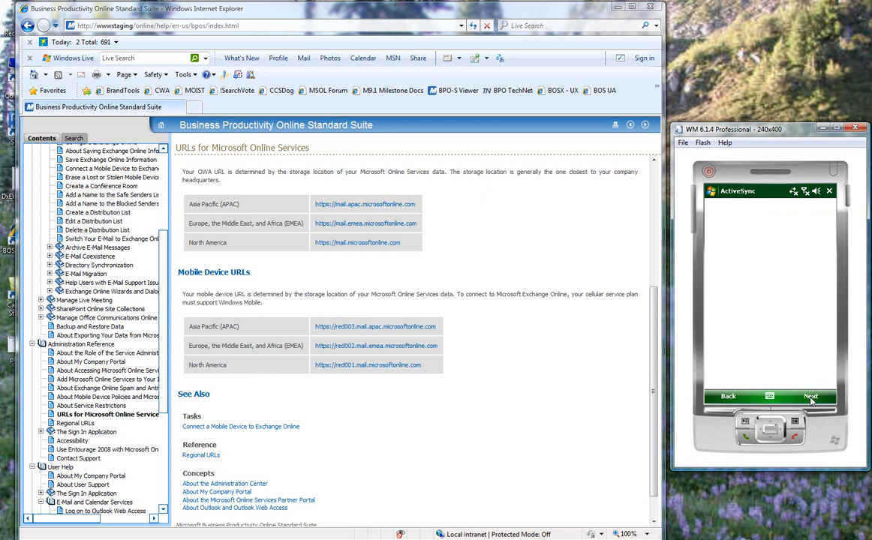
Finish setup with all four data types checked, start a sync, and dismiss the Cannot Connect bubble
{"action": "left_click", "coordinate": [811, 394]}
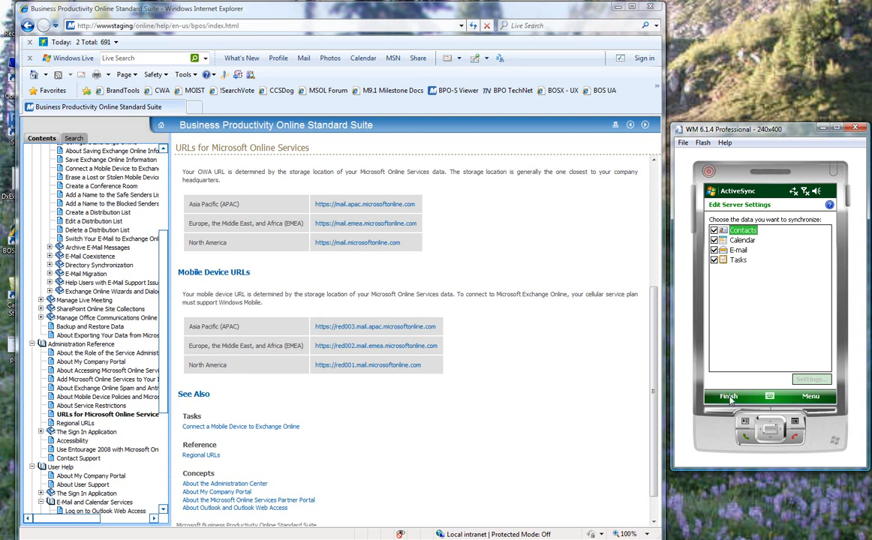
{"action": "left_click", "coordinate": [729, 397]}
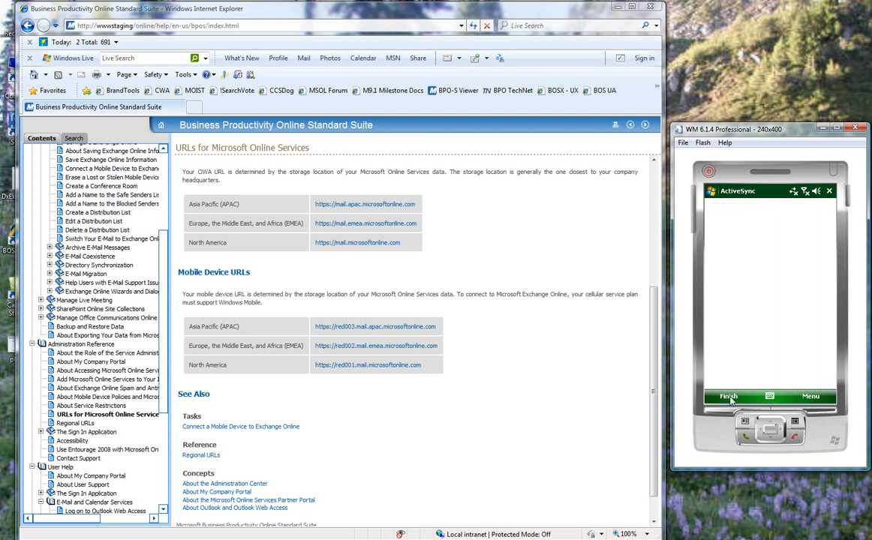
{"action": "left_click", "coordinate": [729, 397]}
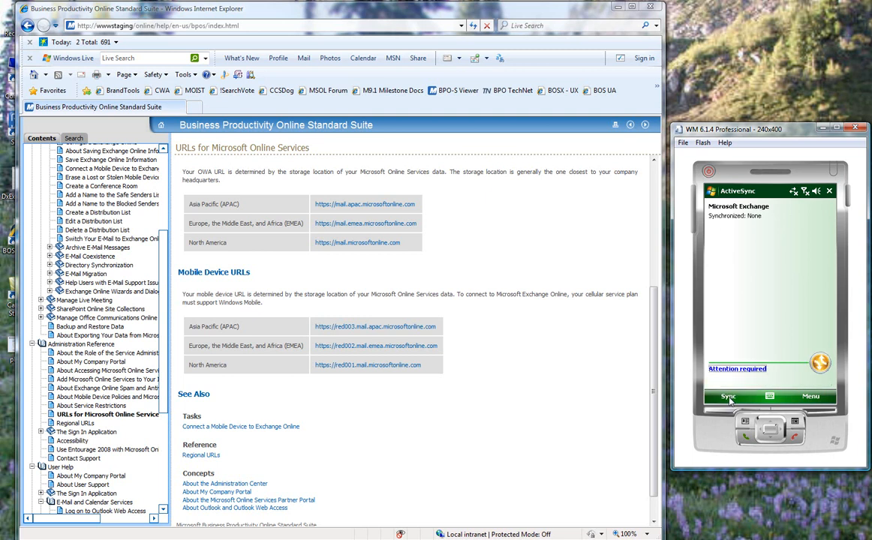
{"action": "left_click", "coordinate": [728, 396]}
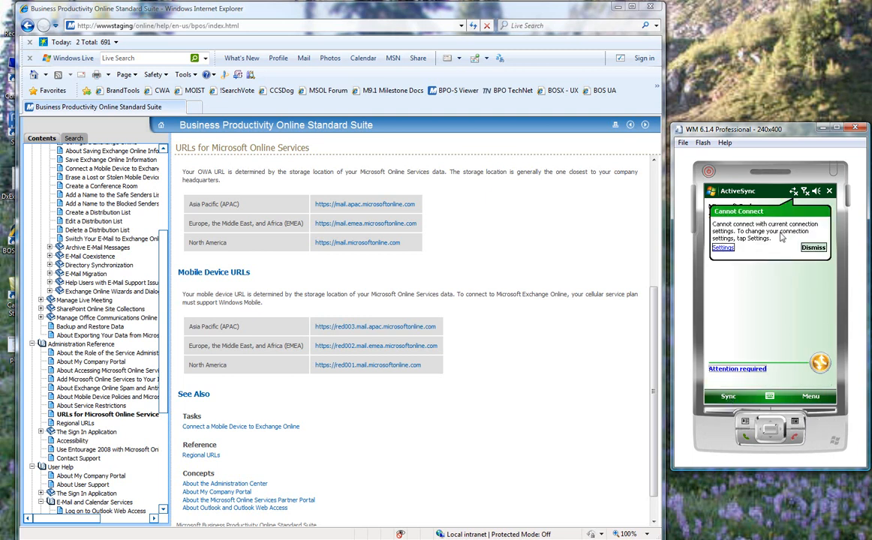
{"action": "left_click", "coordinate": [831, 248]}
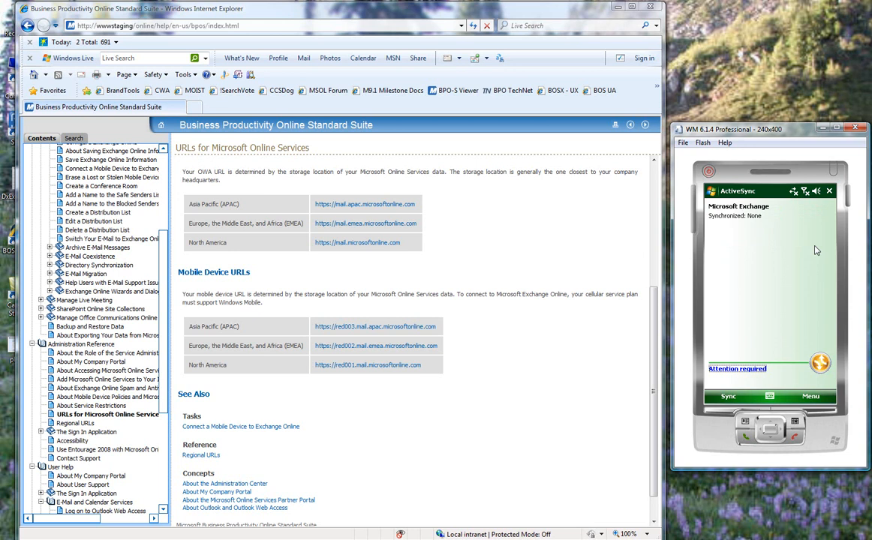